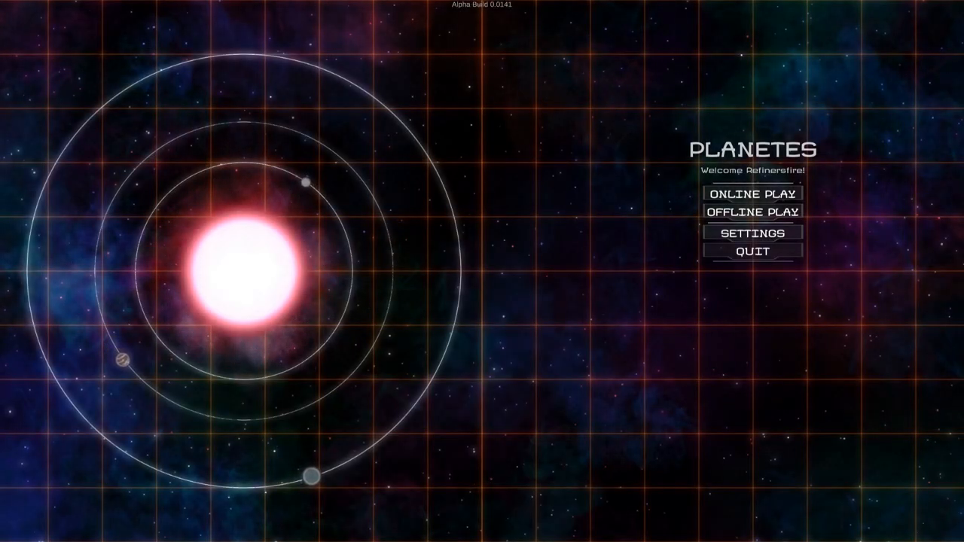
pyautogui.moveTo(852, 265)
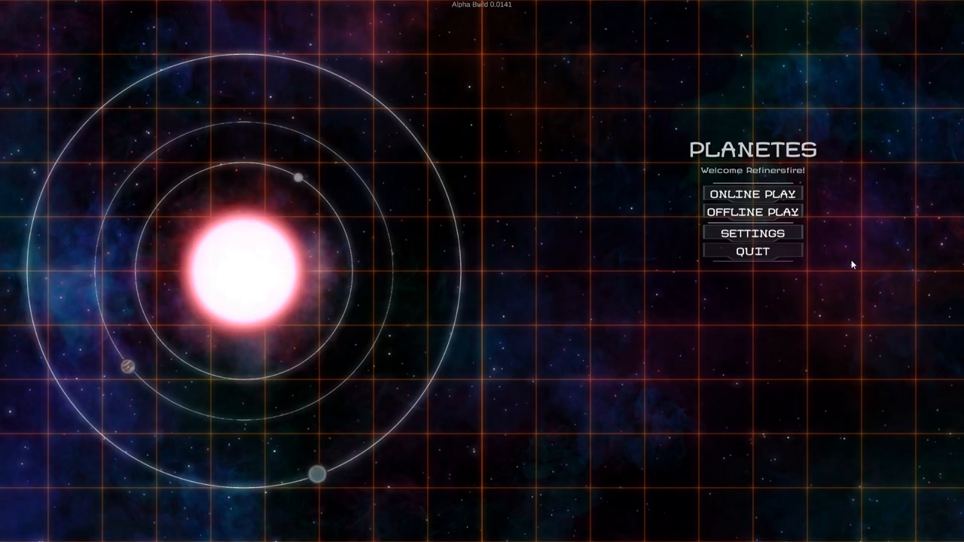
# Start a brand-new game in offline play from the main menu.
pyautogui.click(752, 211)
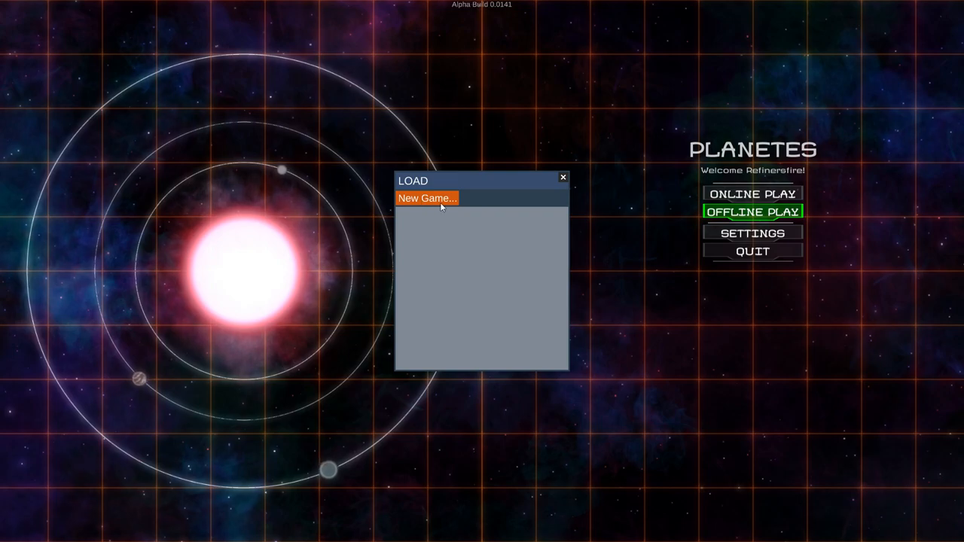
pyautogui.click(426, 198)
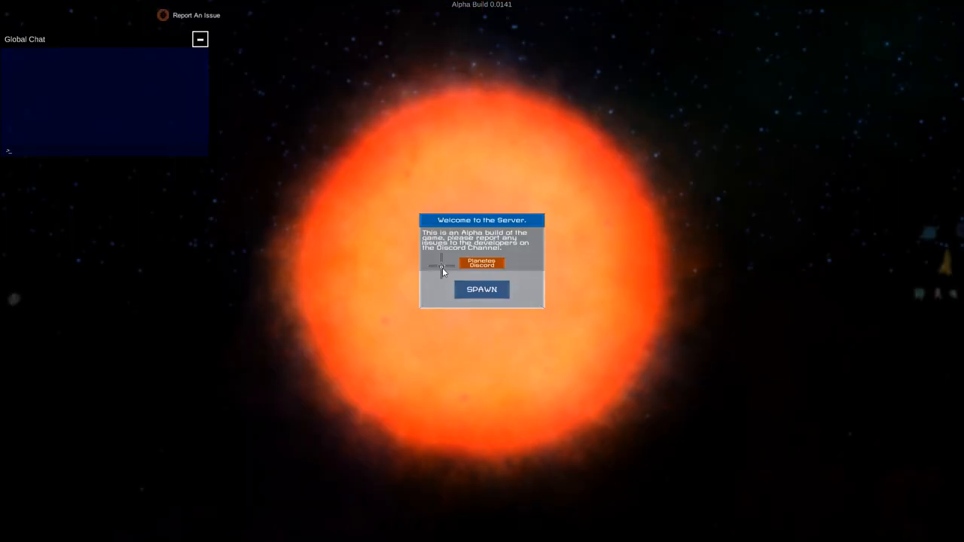
pyautogui.click(482, 289)
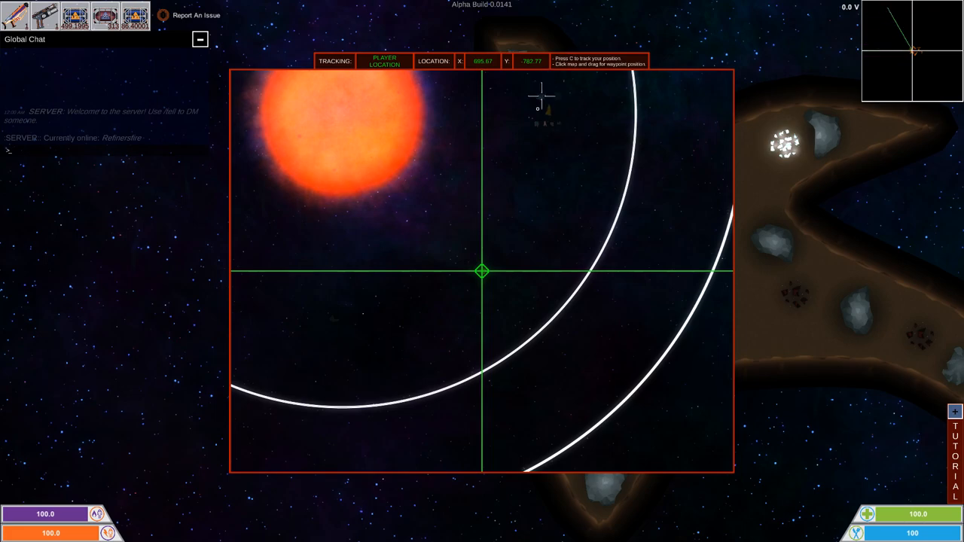
pyautogui.moveTo(558, 123)
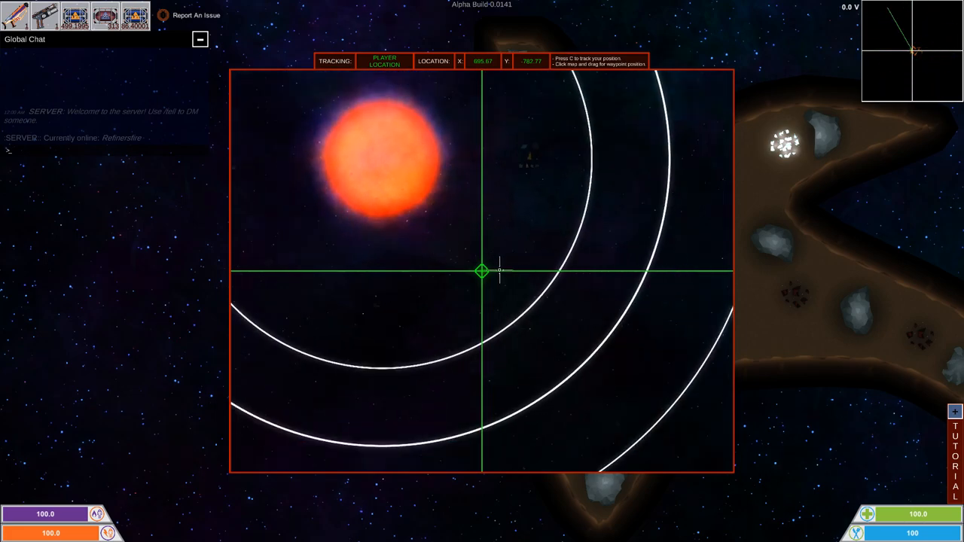
# Close the map with Escape and cancel the pause menu to resume at the asteroid base.
pyautogui.press('Escape')
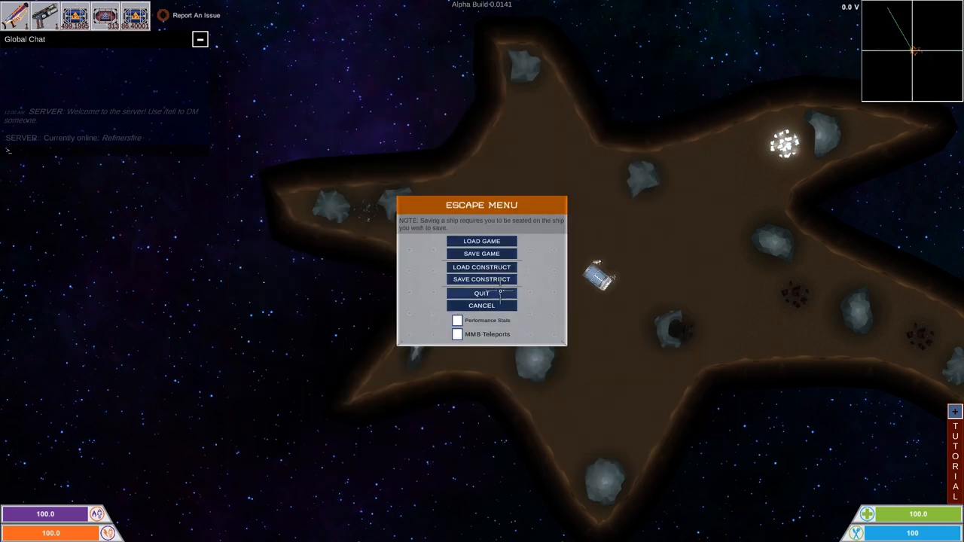
pyautogui.click(482, 304)
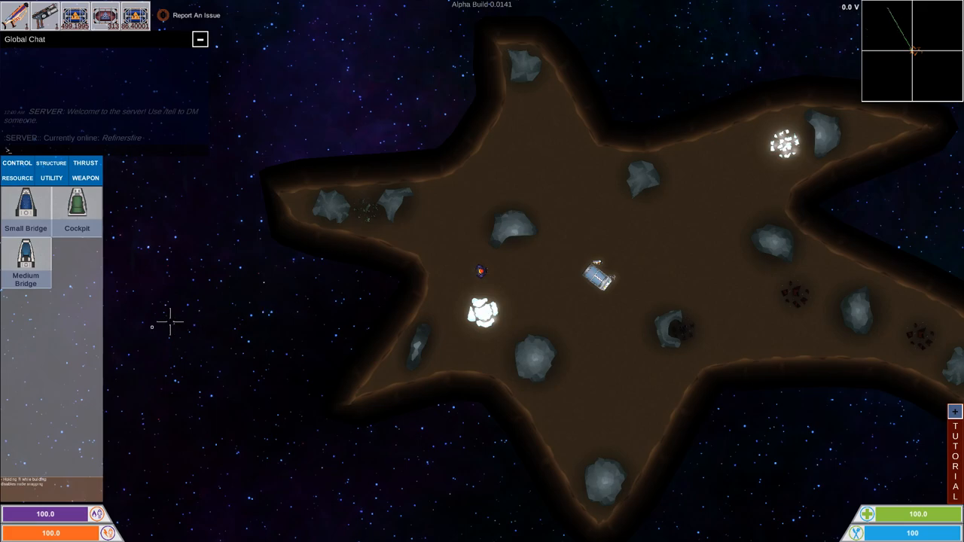
pyautogui.moveTo(75, 208)
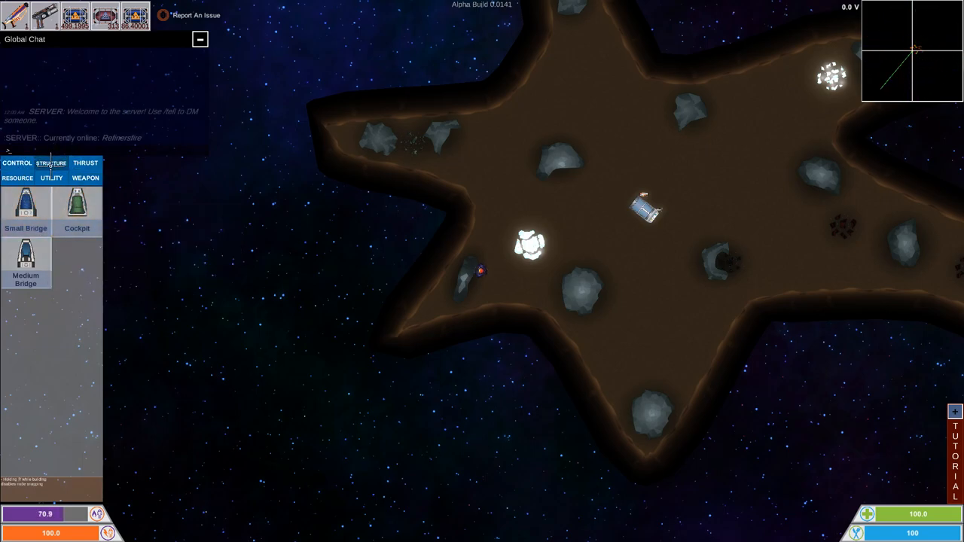
# Browse the structure, thrust, resource and utility part lists, ending on the low profile solar panel.
pyautogui.click(51, 162)
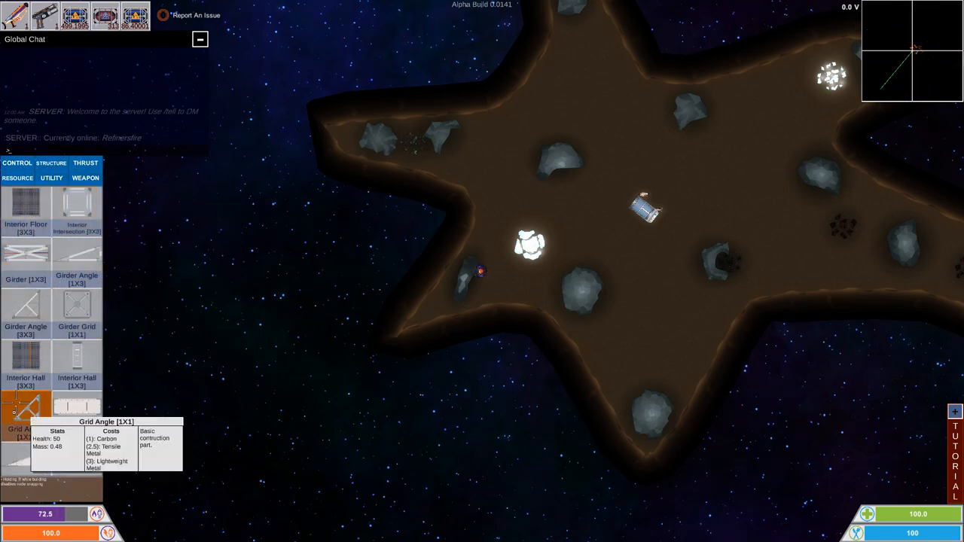
pyautogui.scroll(-3)
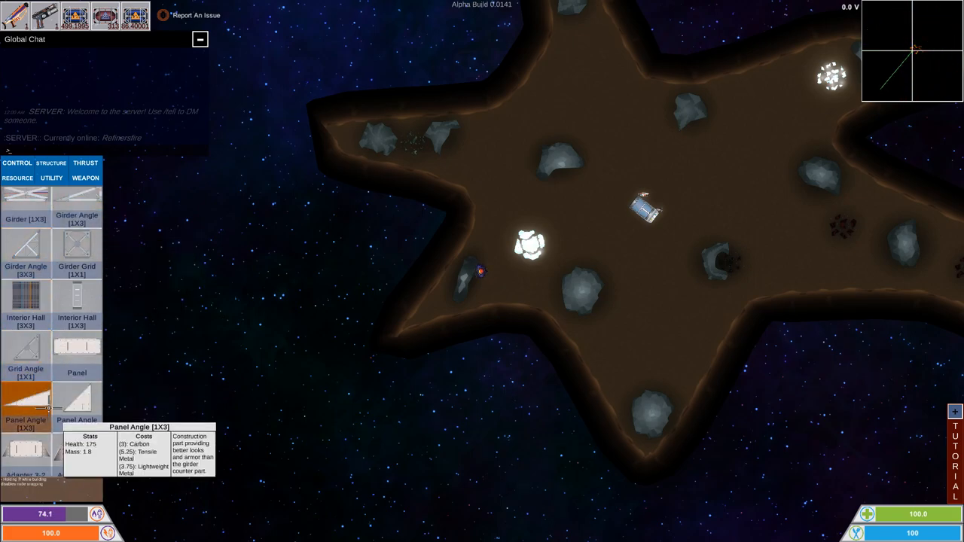
pyautogui.scroll(-3)
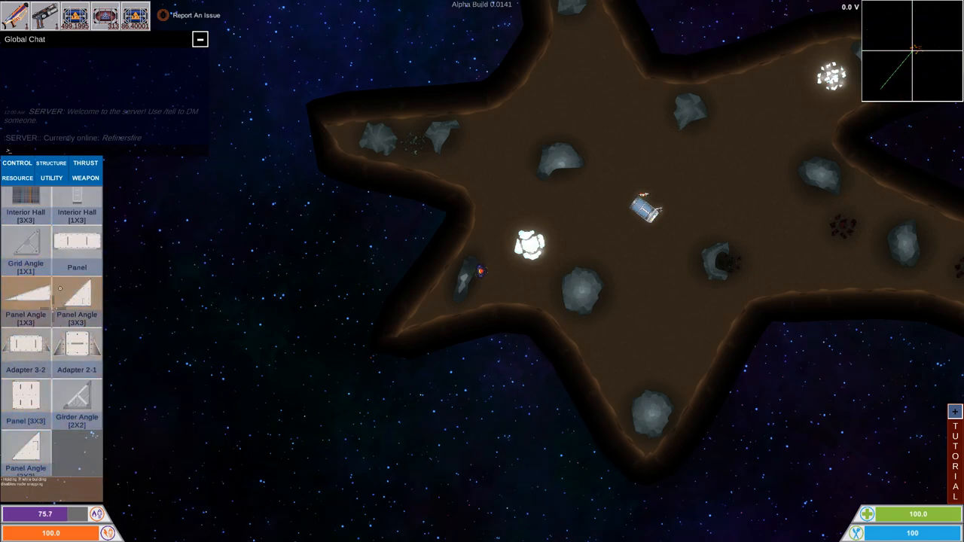
pyautogui.click(84, 163)
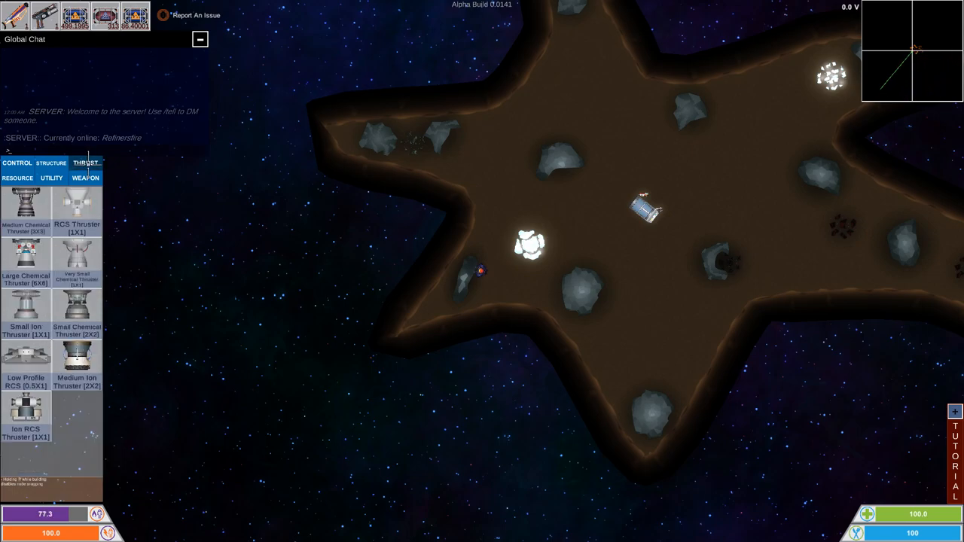
pyautogui.moveTo(75, 208)
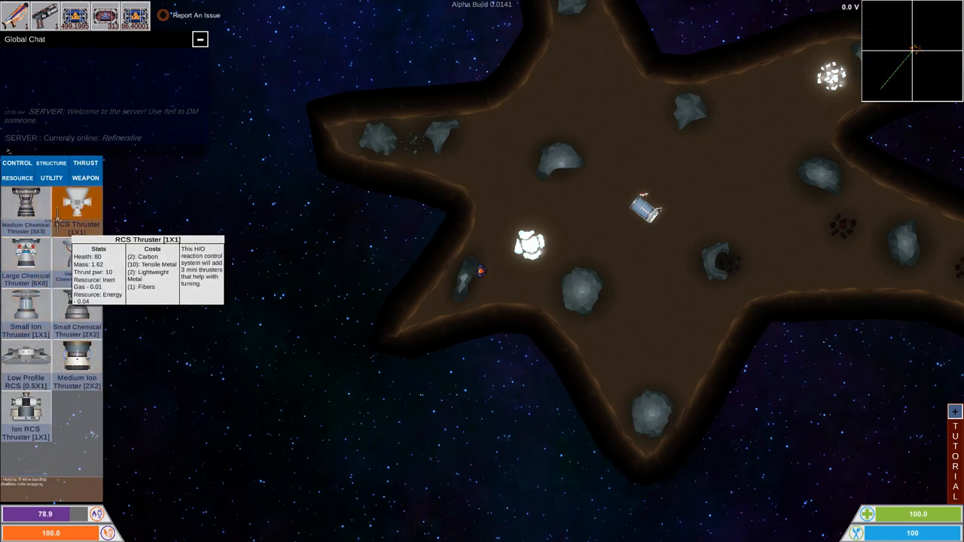
pyautogui.moveTo(259, 248)
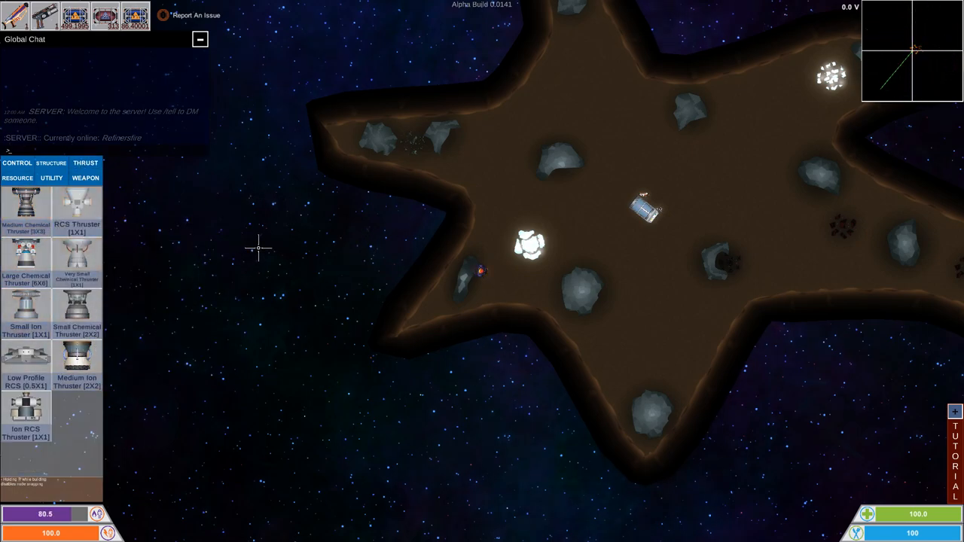
pyautogui.moveTo(27, 204)
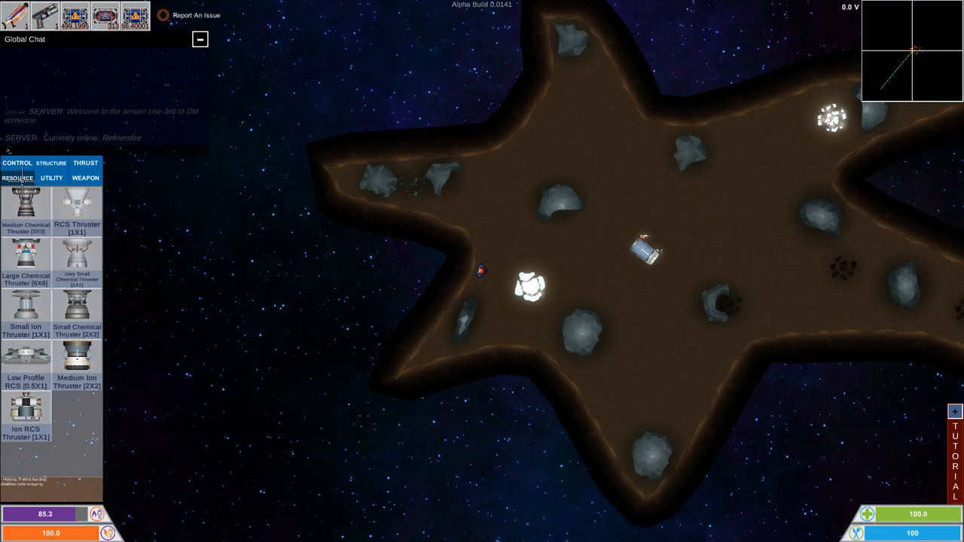
pyautogui.click(17, 178)
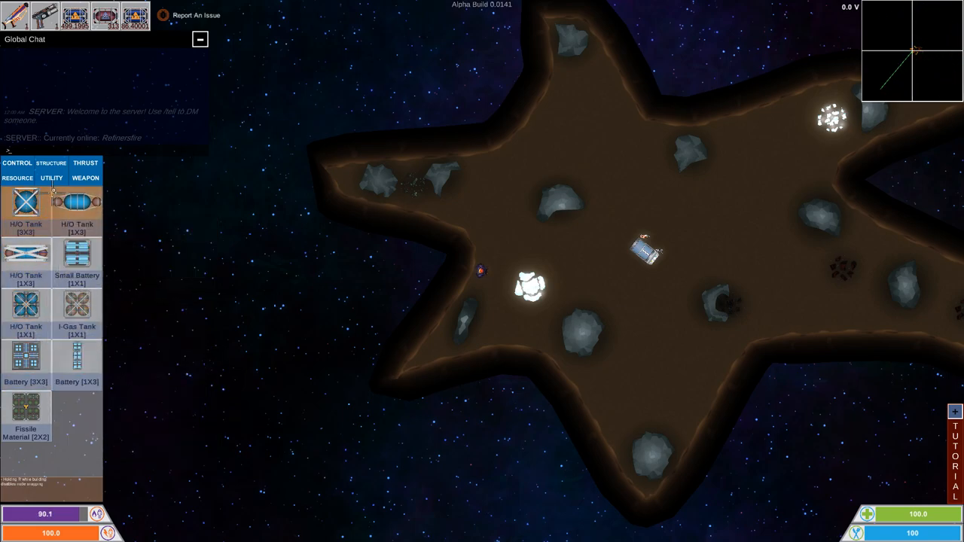
pyautogui.click(51, 163)
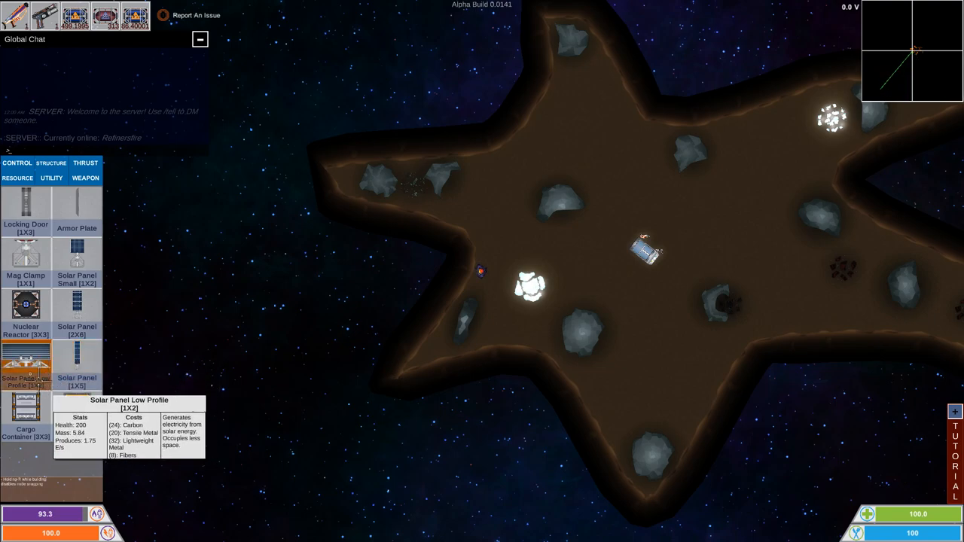
pyautogui.click(84, 163)
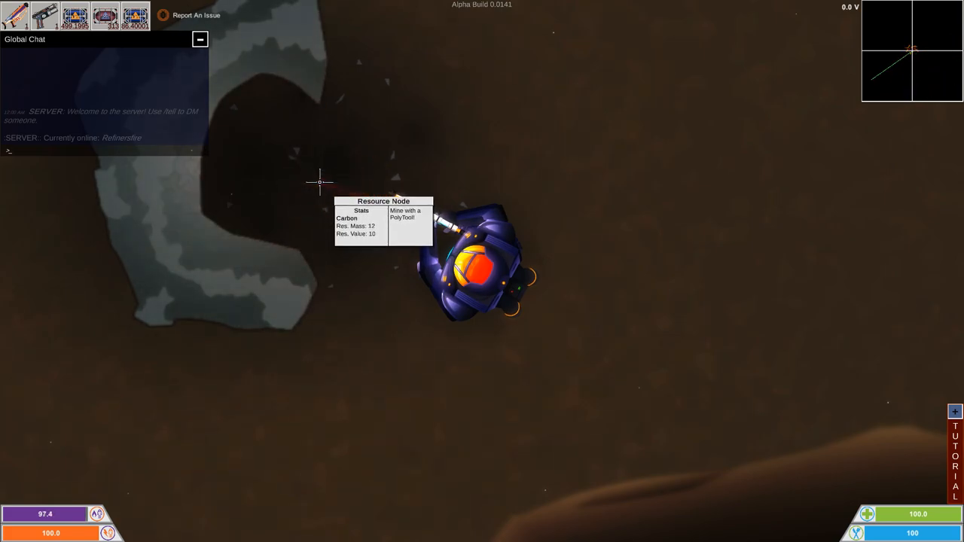
# Mine the carbon resource node and bring up the Inventory window.
pyautogui.click(320, 183)
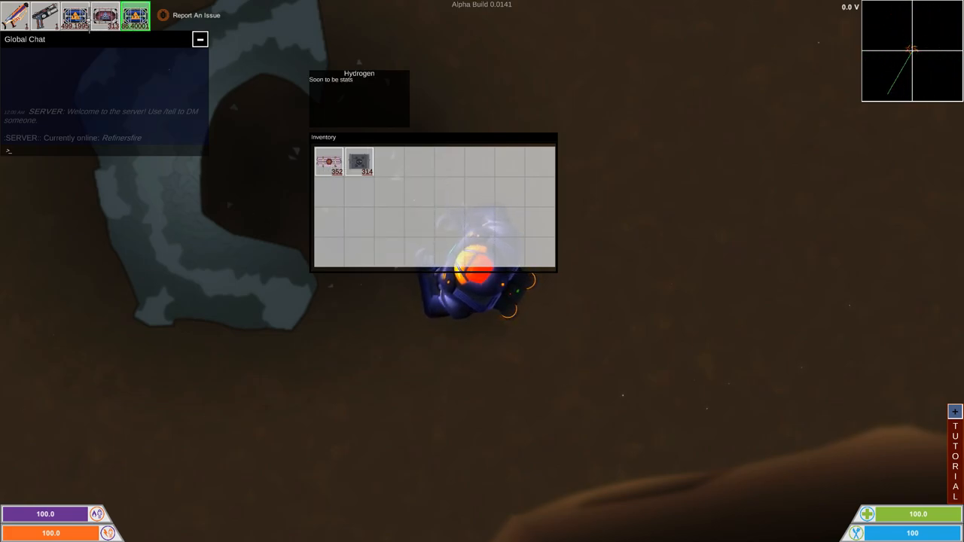
pyautogui.click(76, 15)
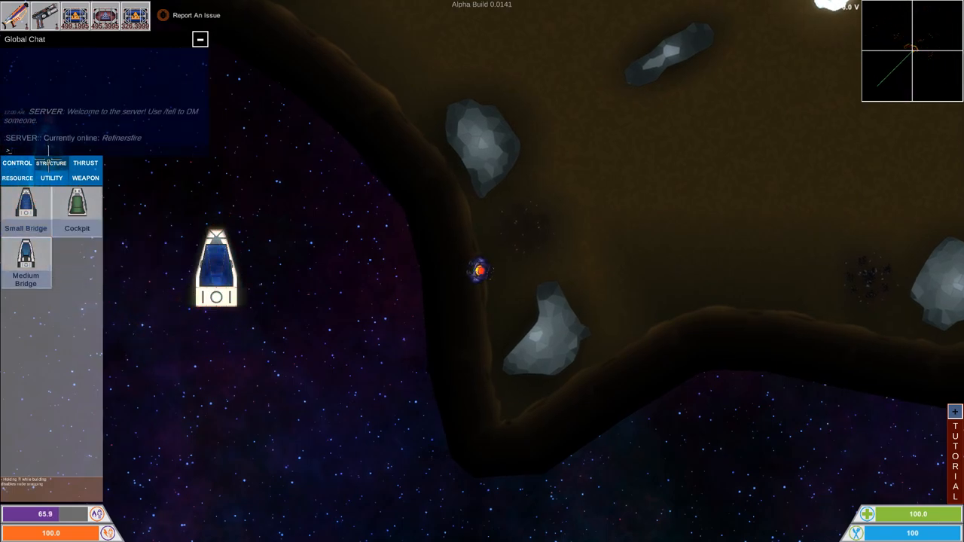
# Place angled structural wing panels on the left and right sides of the hull.
pyautogui.click(51, 163)
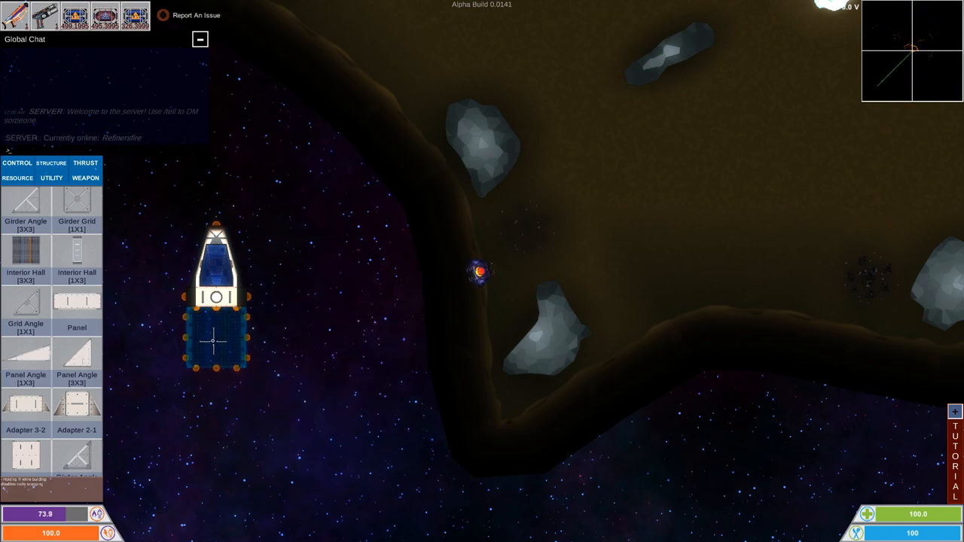
pyautogui.click(25, 256)
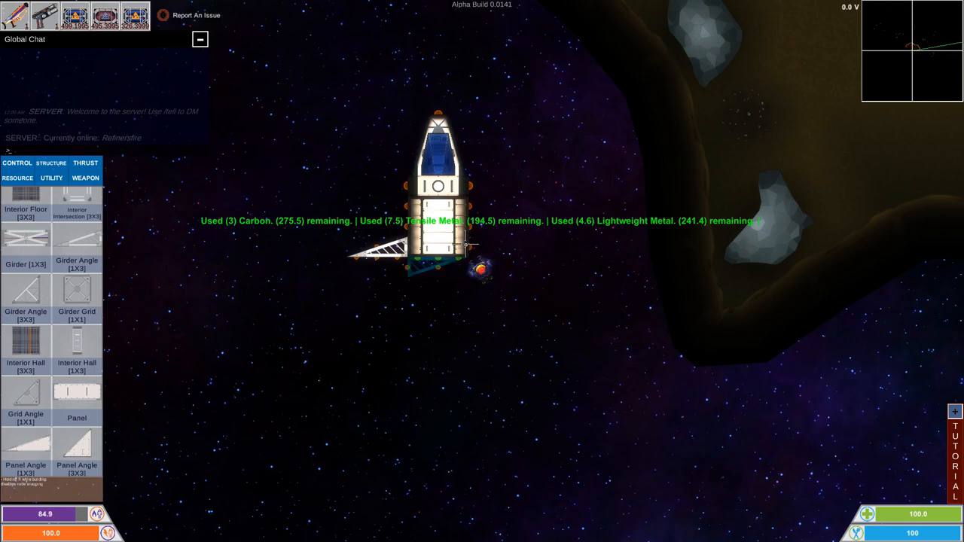
pyautogui.click(500, 316)
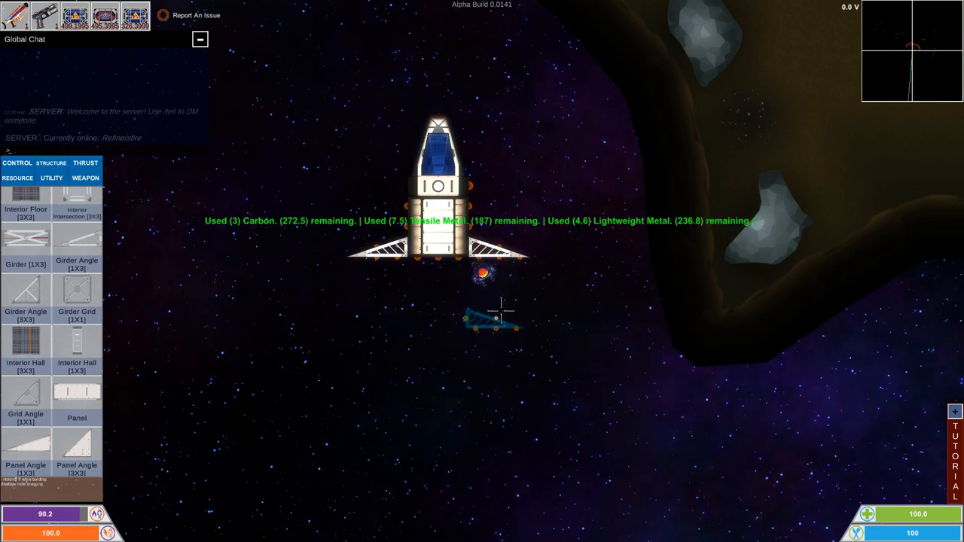
pyautogui.click(85, 163)
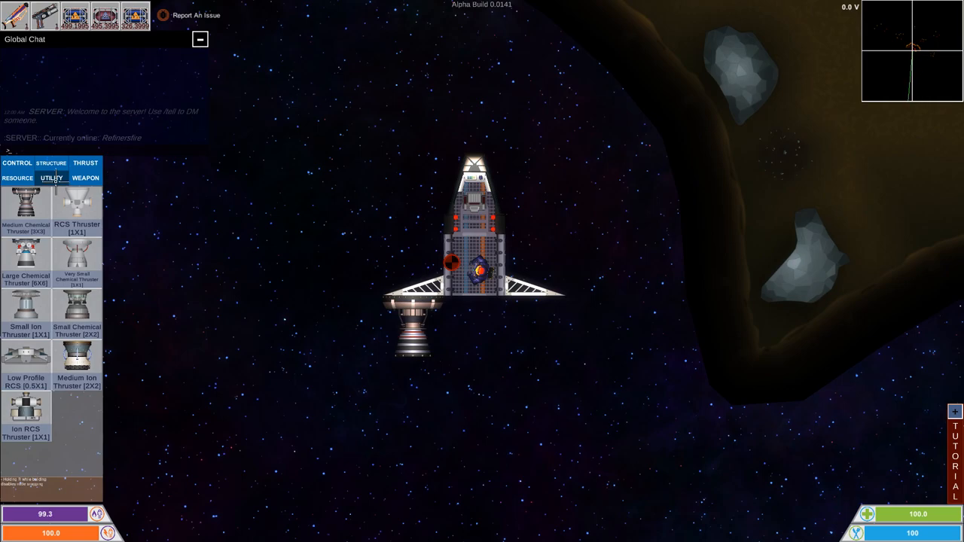
# Attach a chemical thruster beneath the ship's wing.
pyautogui.click(18, 178)
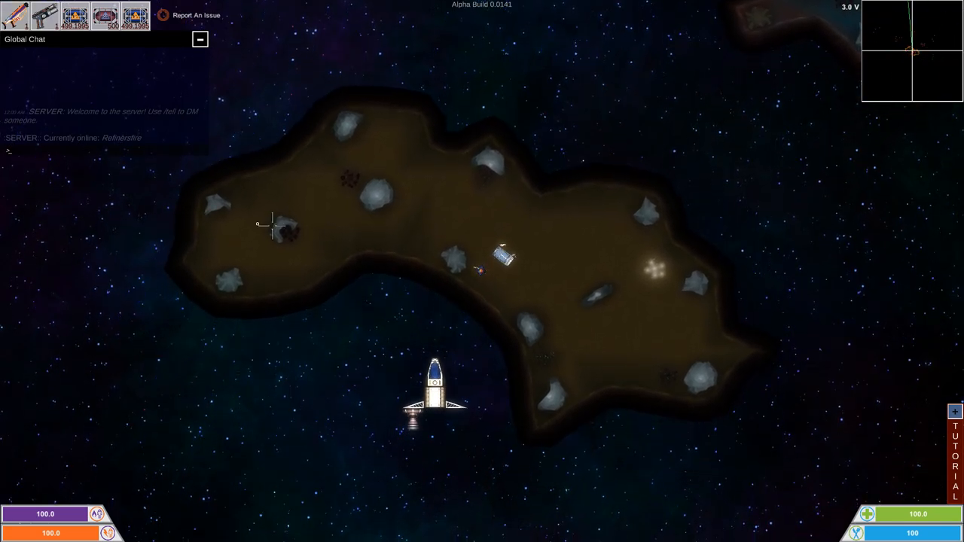
pyautogui.moveTo(293, 233)
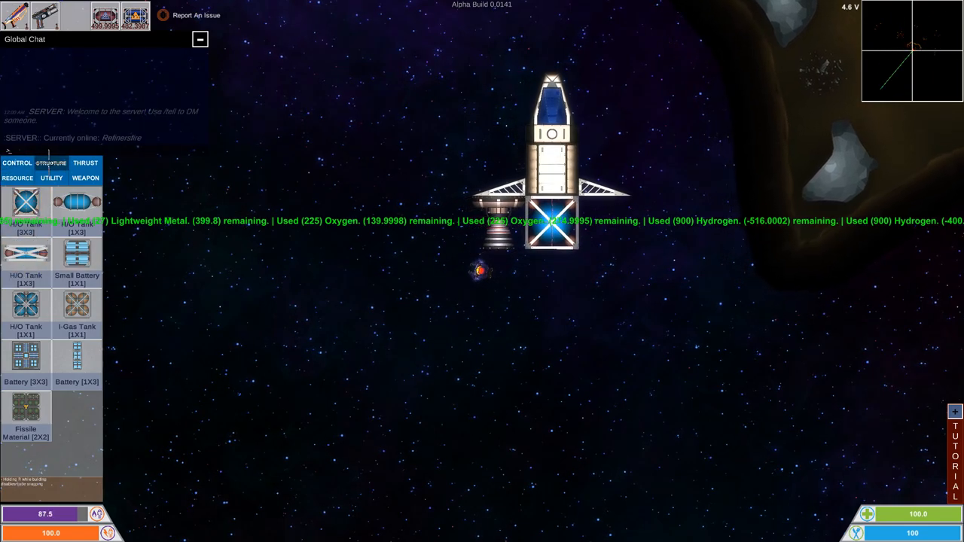
# Place an H/O fuel tank on the middle of the hull.
pyautogui.click(84, 163)
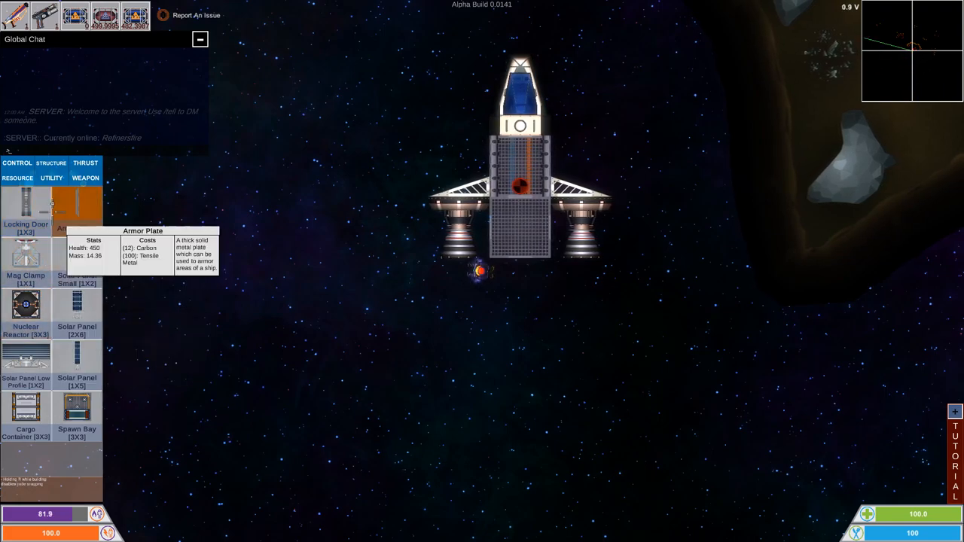
# Place an armor plate over the lower hull.
pyautogui.click(19, 177)
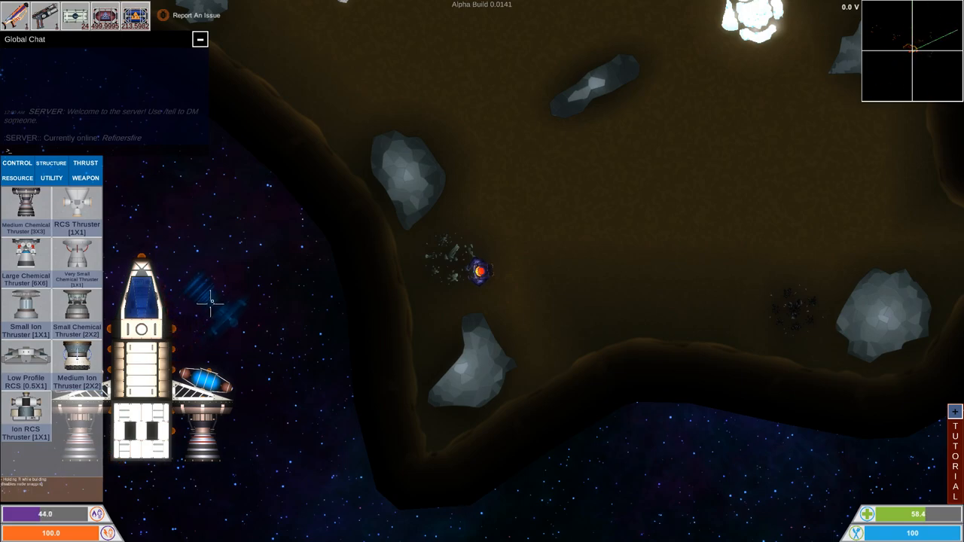
# Attach one more thruster to the ship beside the asteroid.
pyautogui.click(203, 326)
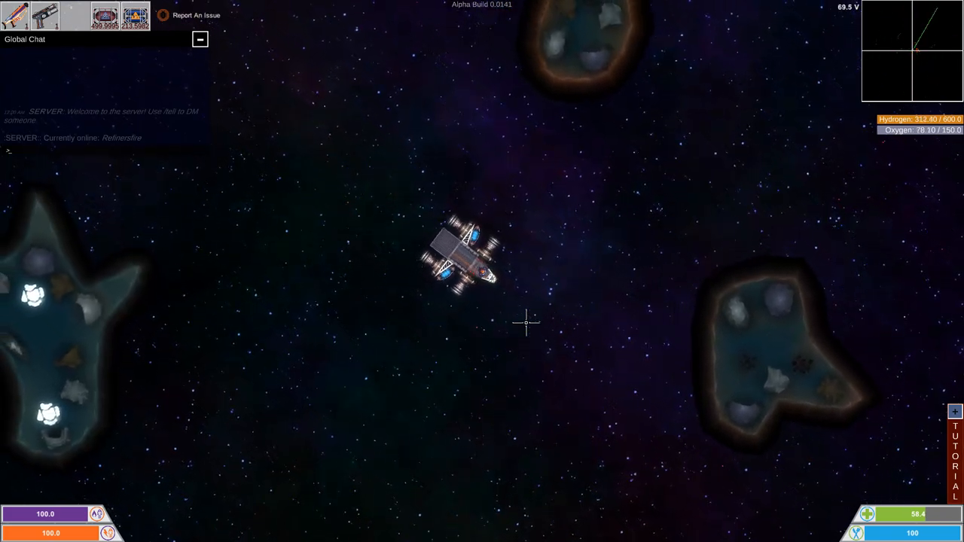
# Hold forward thrust (W) to accelerate the ship toward the asteroids.
pyautogui.press('w')
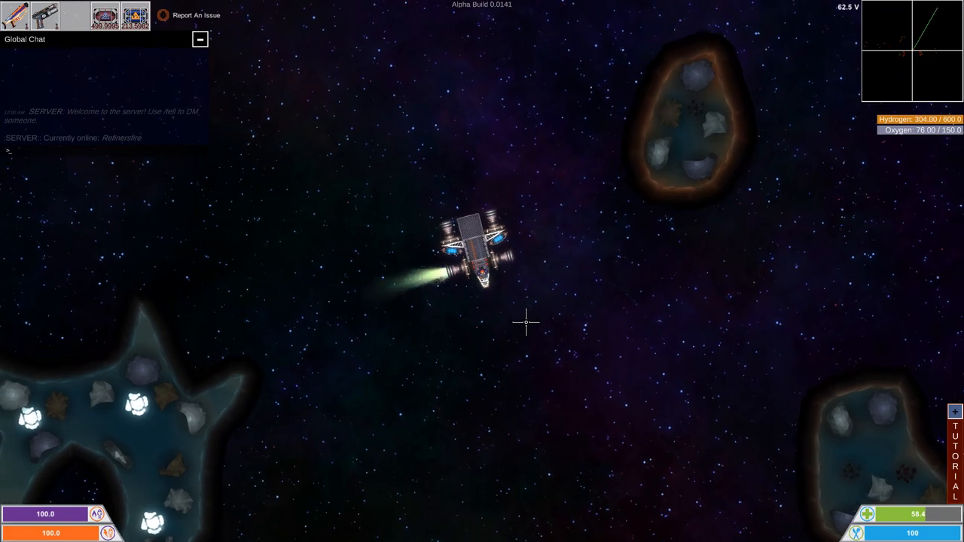